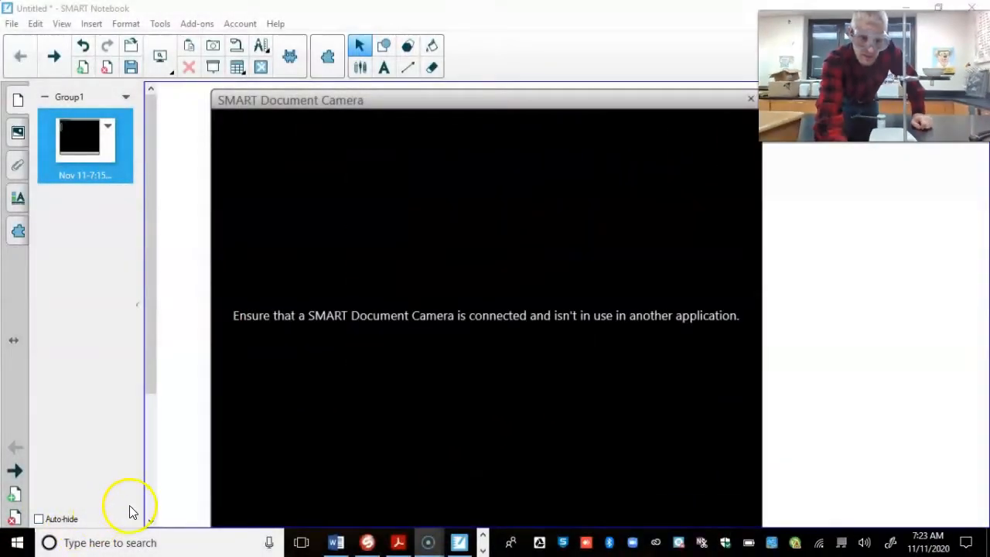
mouse_move(836, 232)
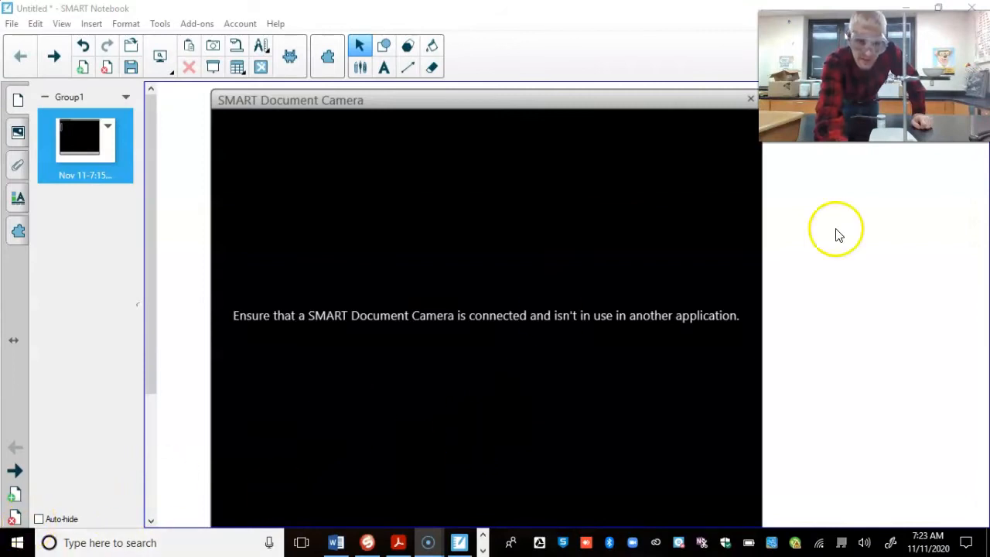